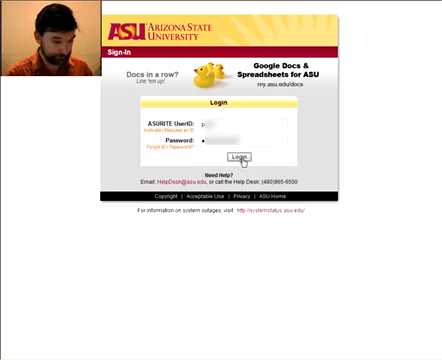
- Sign in with ASURITE credentials to reach the OASIS Security Request page
left_click(242, 158)
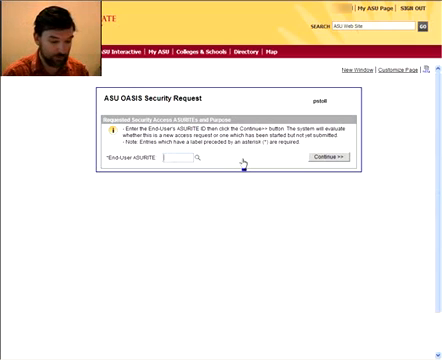
- Enter ASURITE ID 'pst' and continue to the access purpose and supervisor form
type("pst")
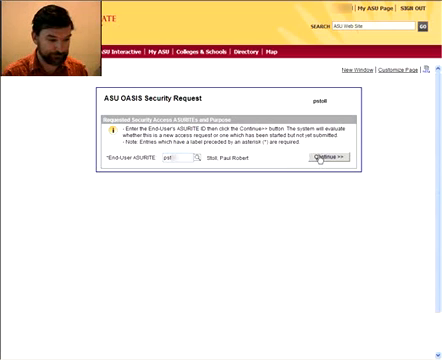
left_click(340, 156)
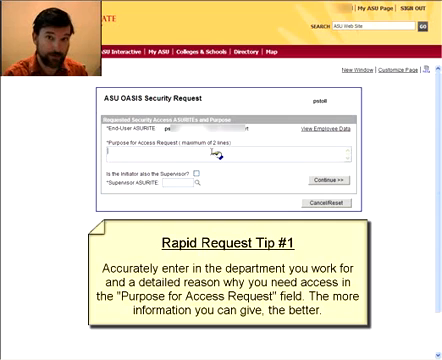
- Enter 'New Advisor' as the Purpose for Access Request
type("N")
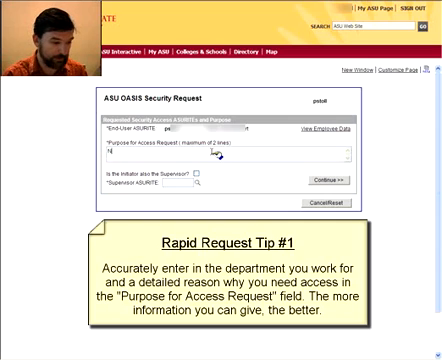
type("New Advisor")
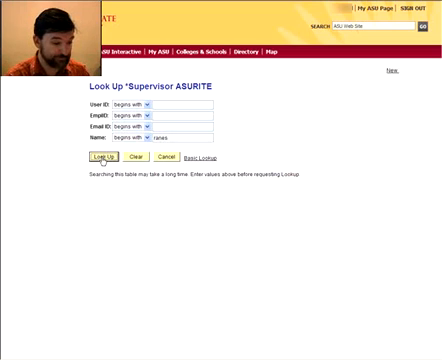
mouse_move(230, 248)
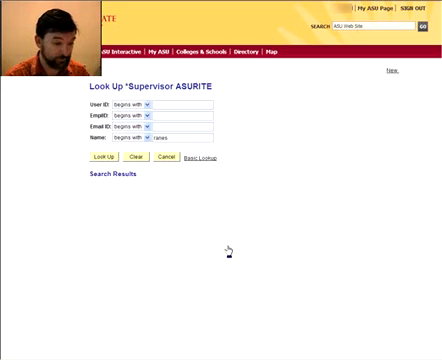
- Run the supervisor ASURITE lookup search
left_click(102, 158)
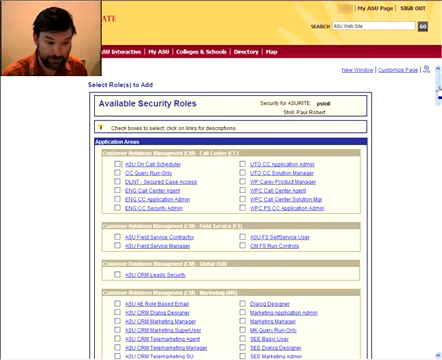
- Scroll through the PeopleSoft role checklist toward a role's description link
scroll("down", 3)
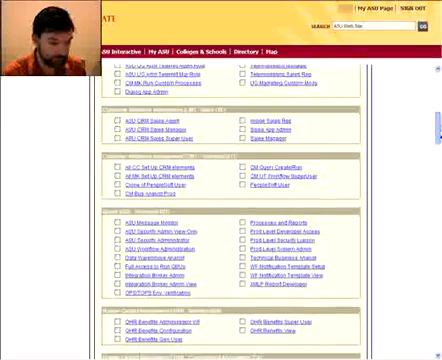
scroll("down", 3)
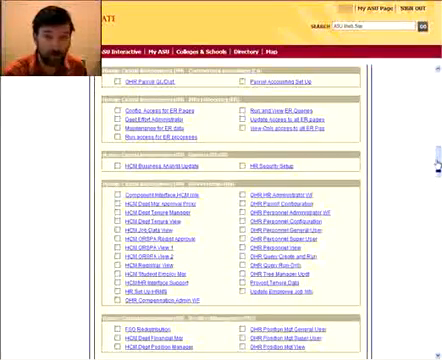
scroll("down", 3)
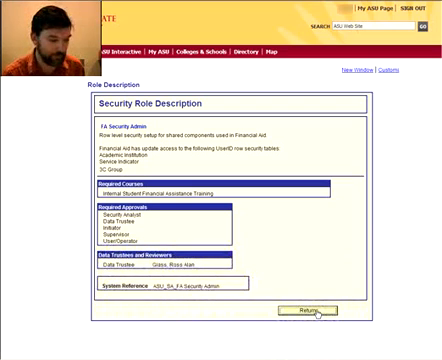
- Return from the Security Role Description to the role checklist
left_click(306, 310)
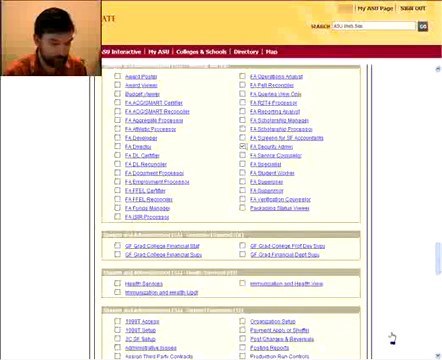
- Scroll down the role checklist to review the Requested Roles list
scroll("down", 3)
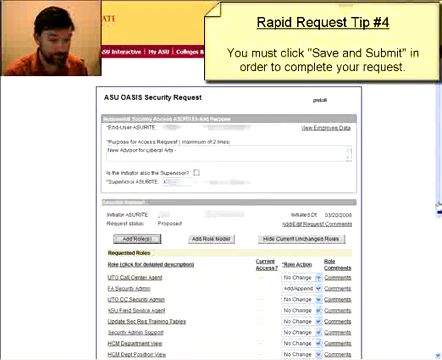
- Scroll to the bottom of the Security Request page toward Save and Submit
scroll("down", 3)
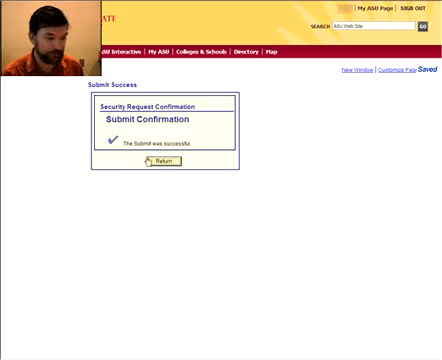
- Acknowledge the Submit Confirmation with OK and return to the requested roles page
left_click(164, 162)
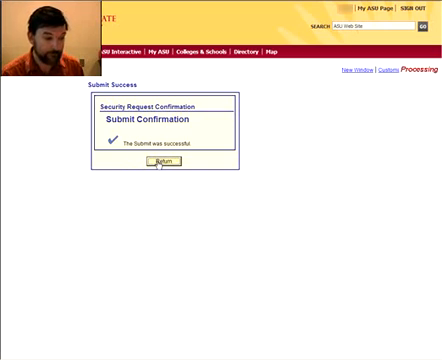
left_click(164, 160)
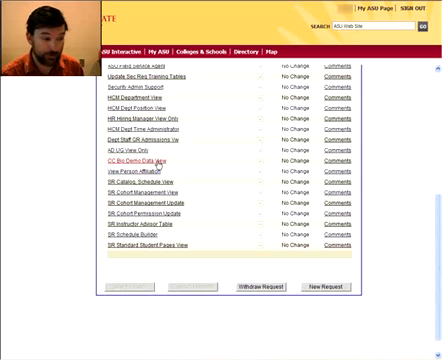